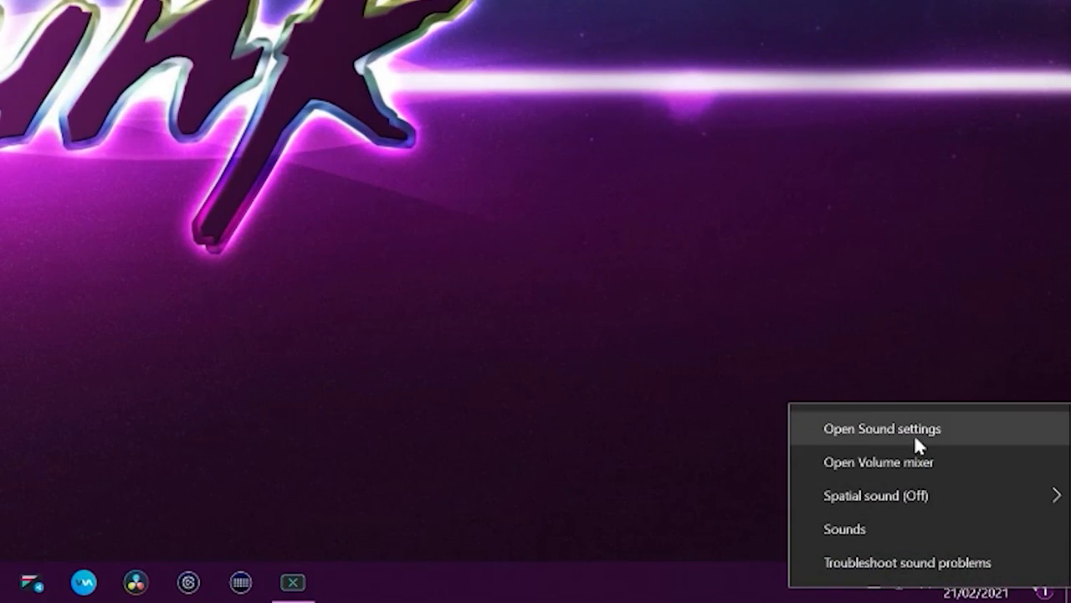
# Step: Switch the Sound settings input device from Chat Mic to Line In (Realtek High Definition Audio)
pyautogui.click(881, 427)
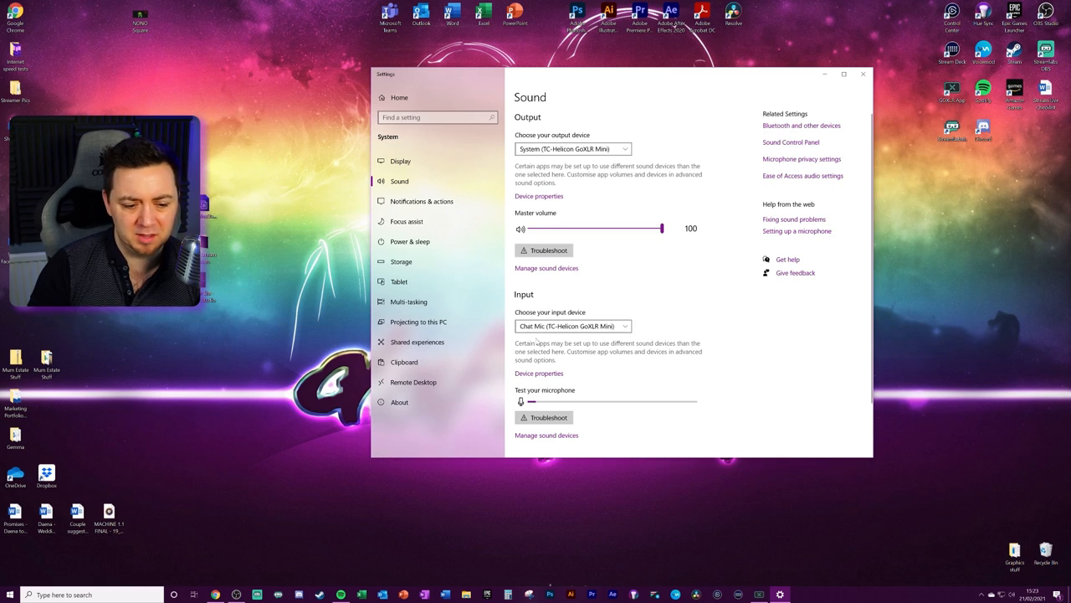
pyautogui.click(572, 326)
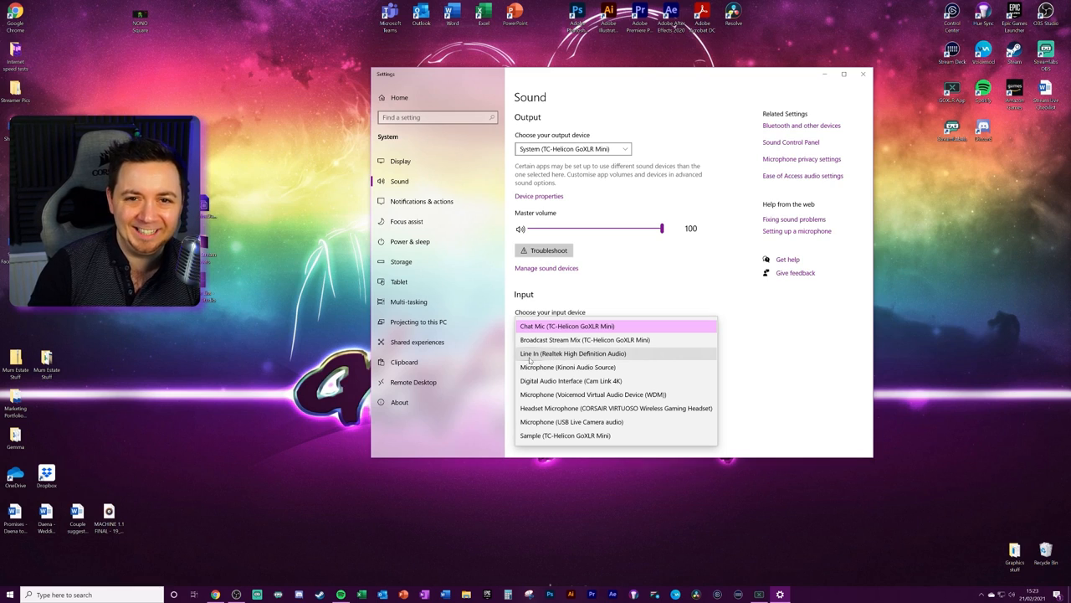
pyautogui.click(573, 353)
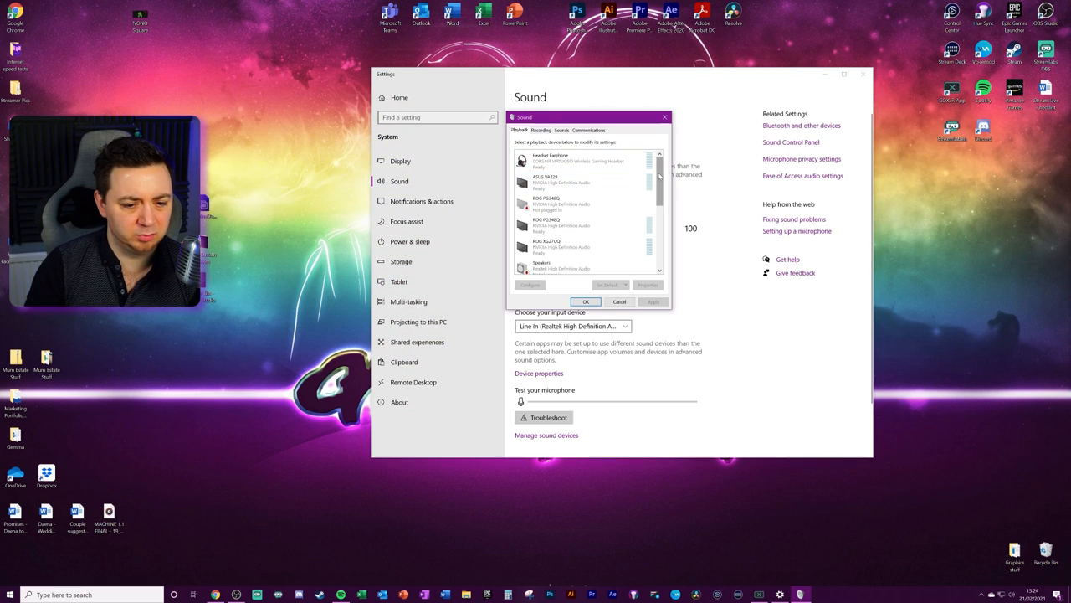
# Step: Scroll the Playback list past the GoXLR Mini outputs and select the Voicemod 'Line' device
pyautogui.scroll(-3)
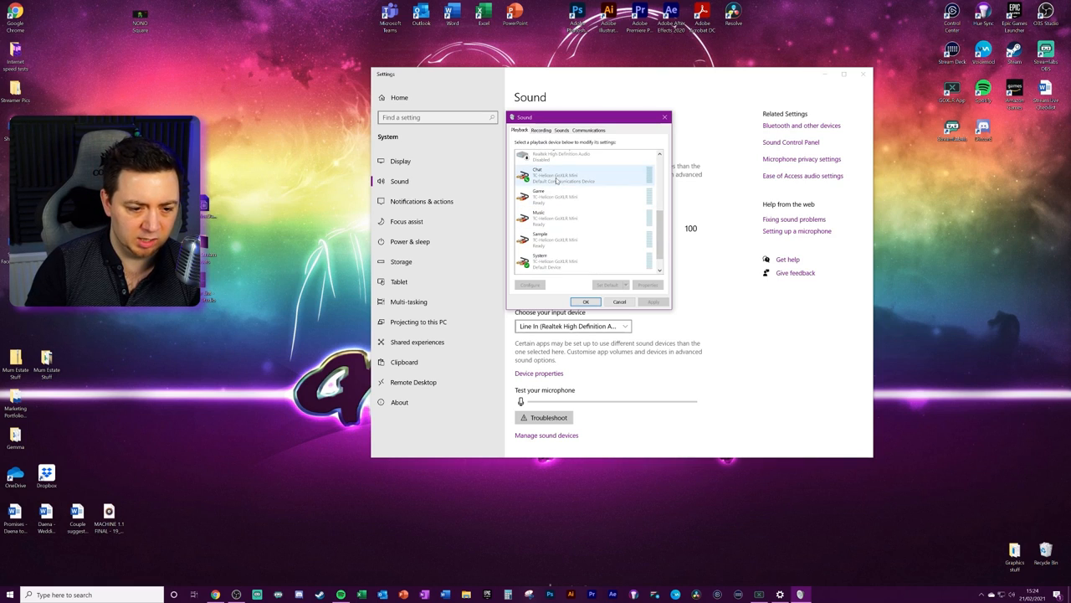
pyautogui.scroll(-3)
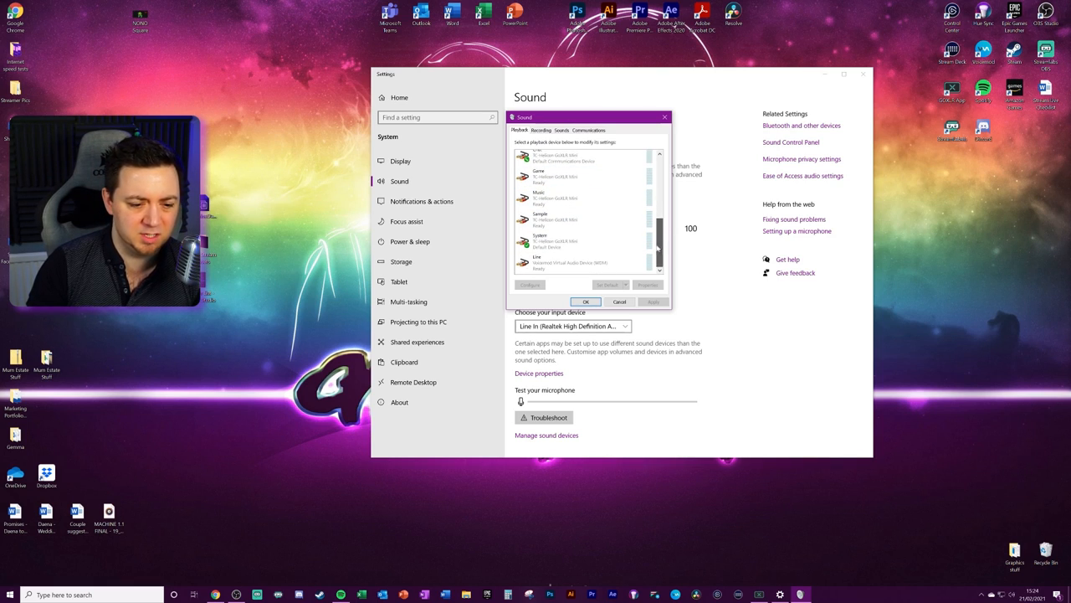
pyautogui.click(569, 262)
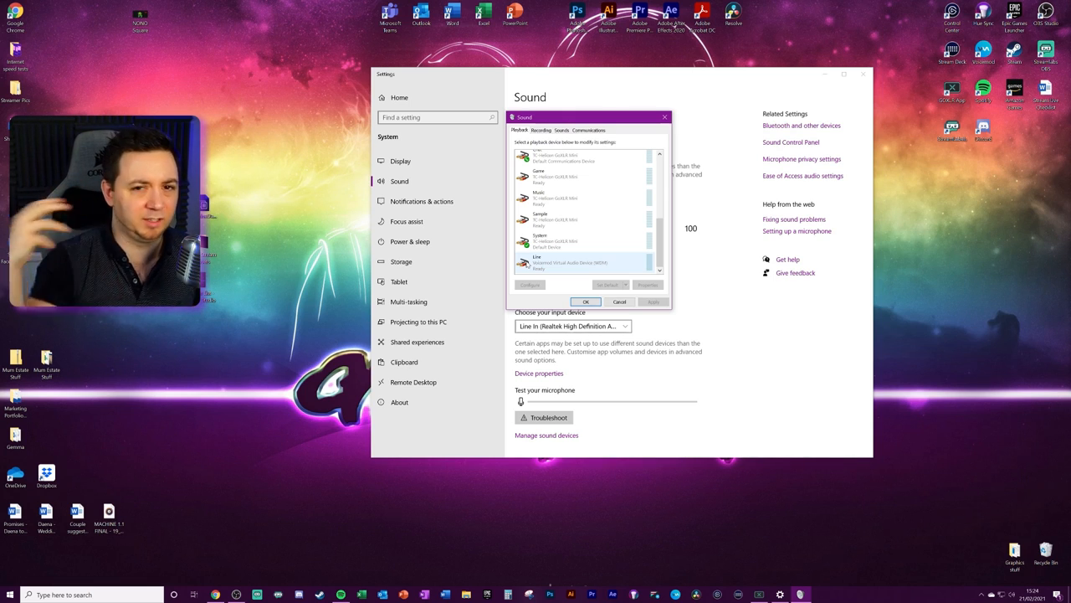
pyautogui.click(569, 262)
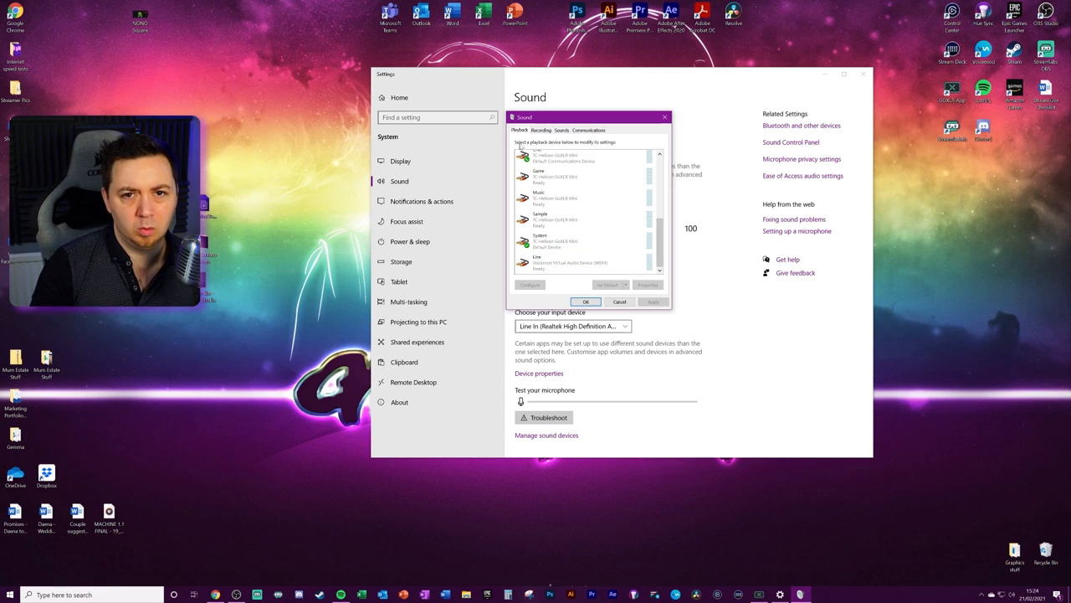
# Step: On the Recording tab, inspect the default Line In (Realtek) device's properties, then close them
pyautogui.click(542, 129)
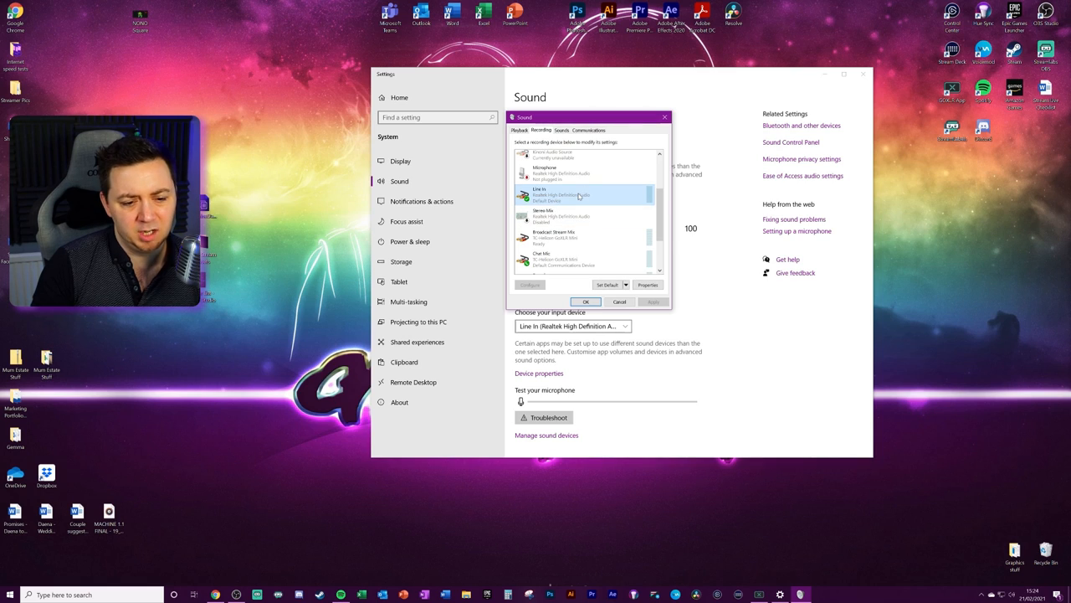
pyautogui.click(648, 285)
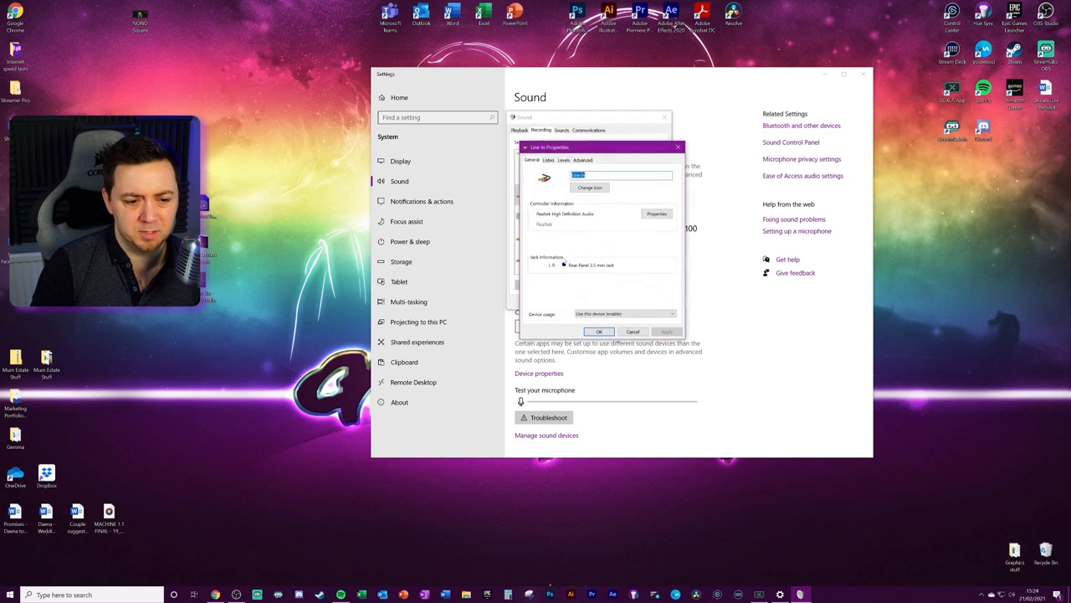
pyautogui.click(549, 159)
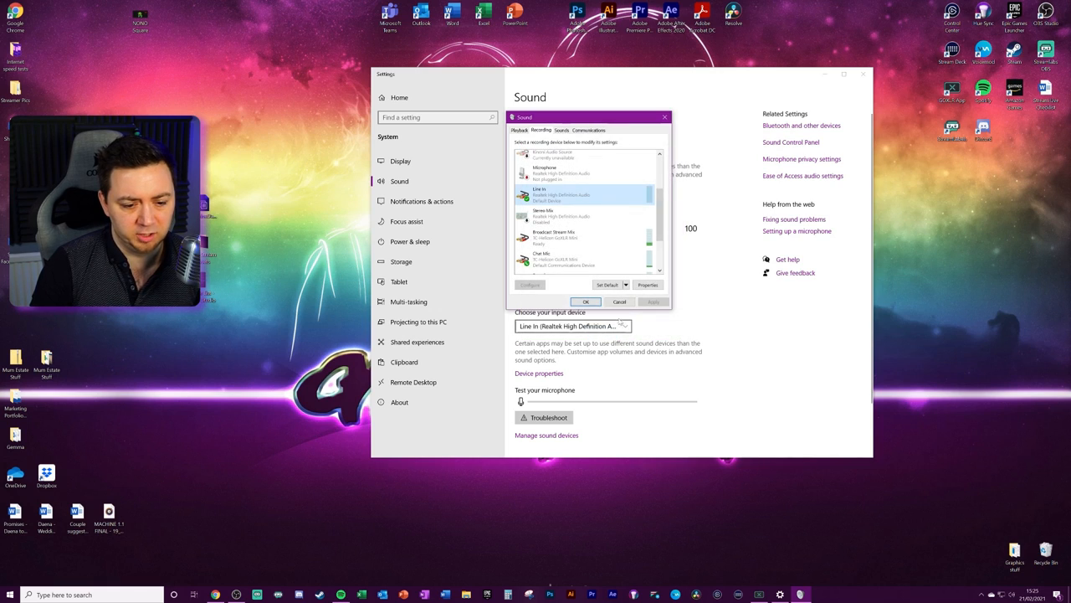
# Step: Close the Sound Control Panel, returning to the Settings Sound page with Line In input
pyautogui.click(586, 301)
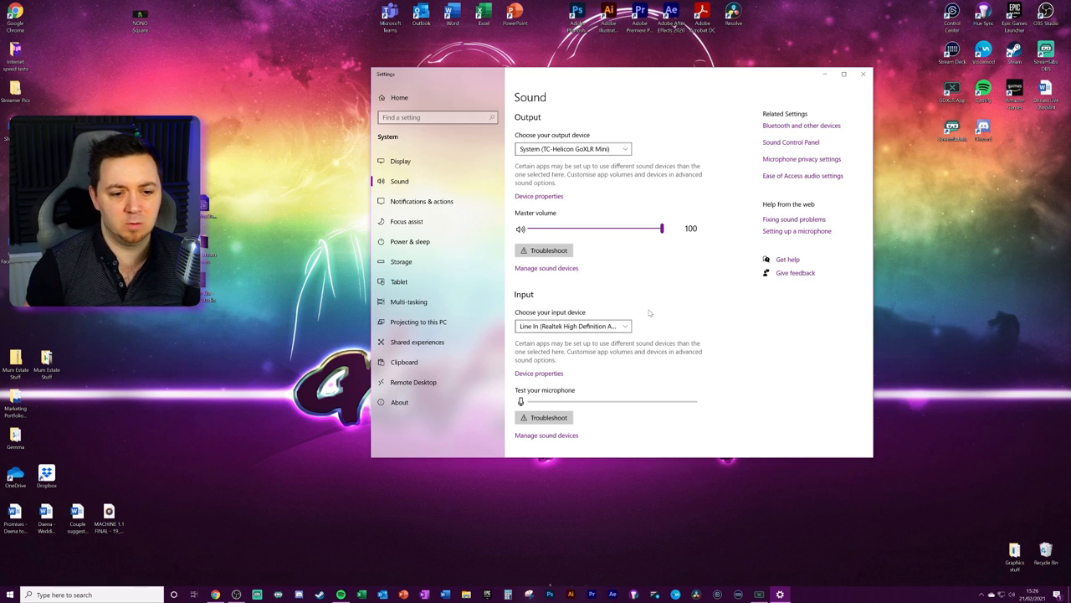
pyautogui.moveTo(658, 290)
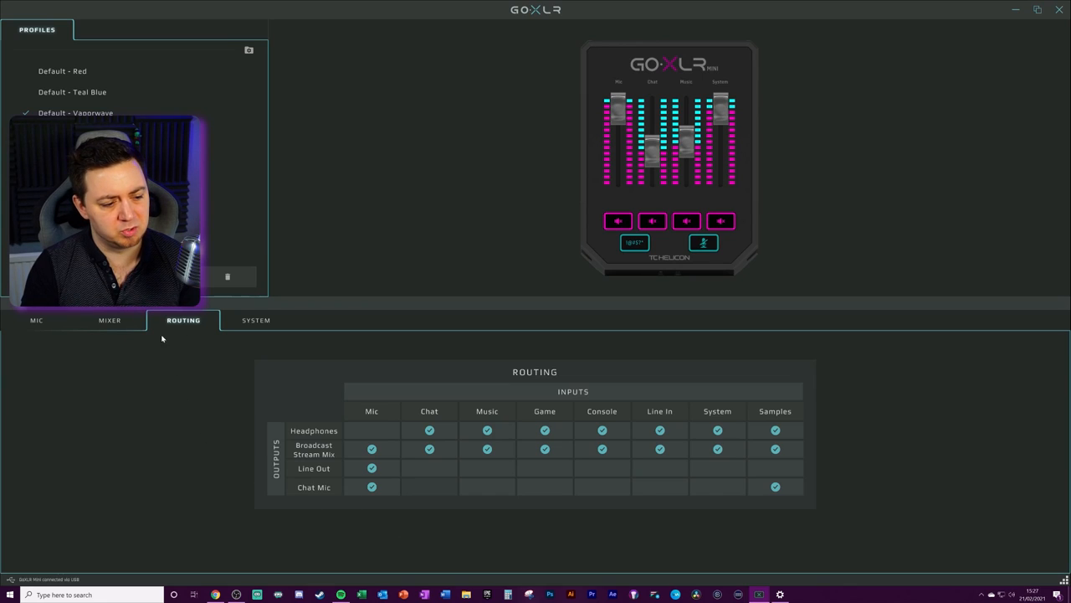
pyautogui.moveTo(581, 374)
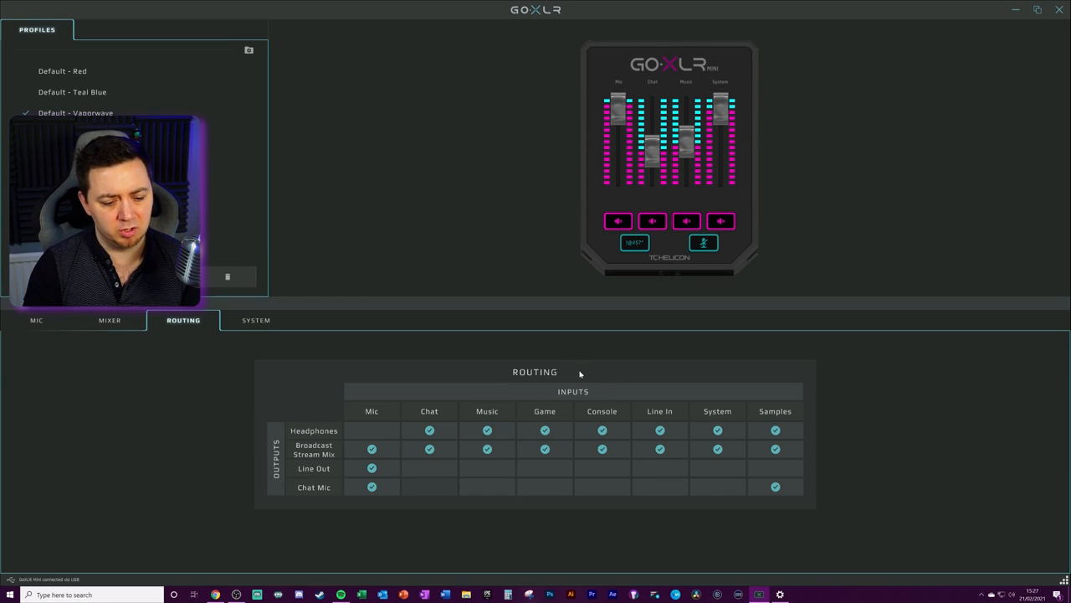
pyautogui.moveTo(397, 378)
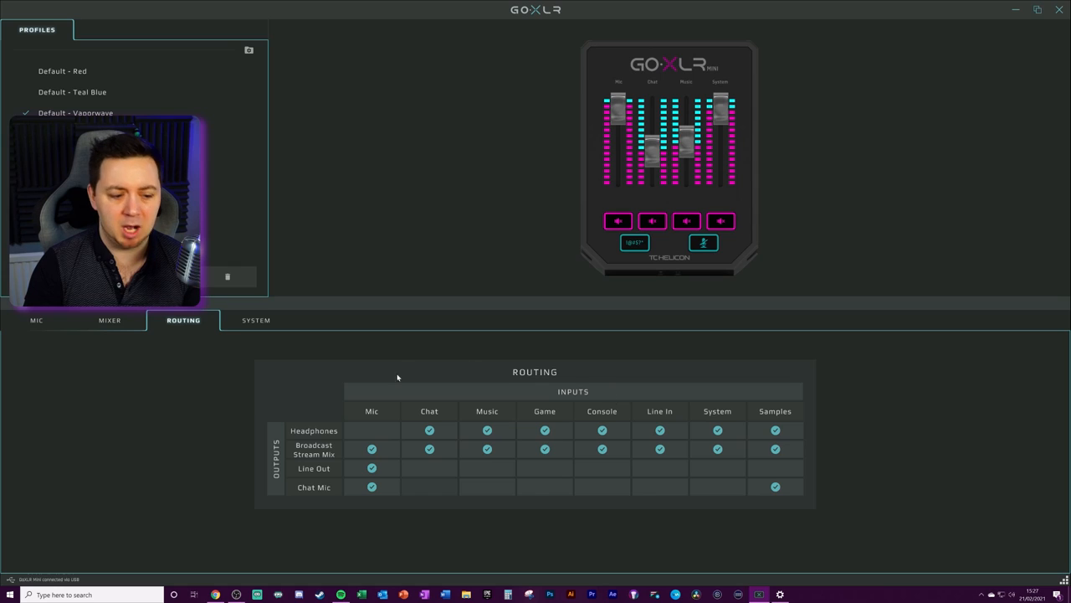
pyautogui.moveTo(312, 432)
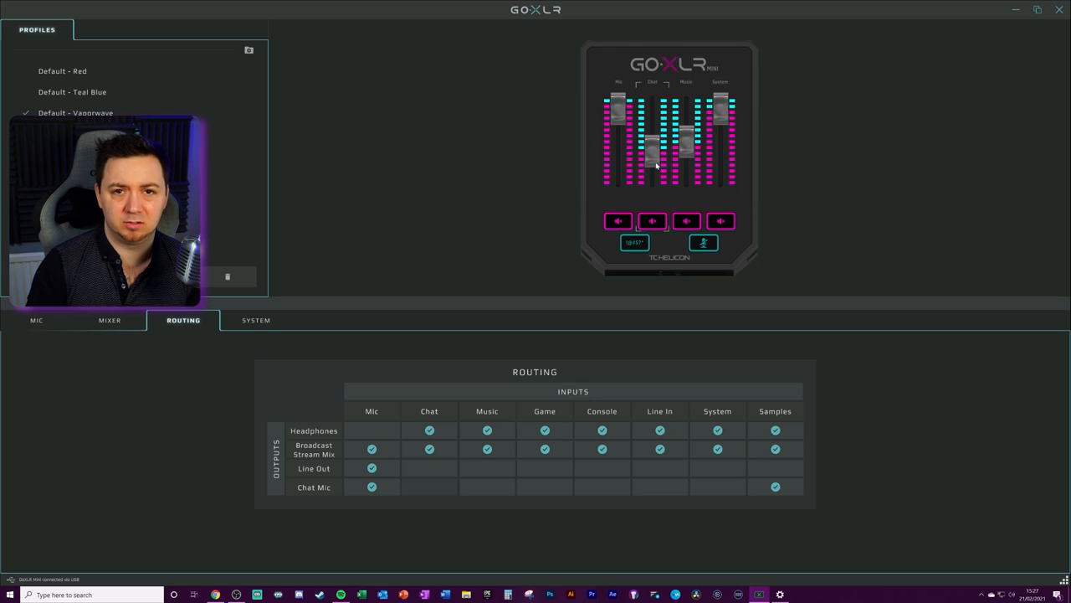
# Step: In the GoXLR routing grid, toggle System-to-Headphones off and back on, and review the Mic column
pyautogui.click(430, 430)
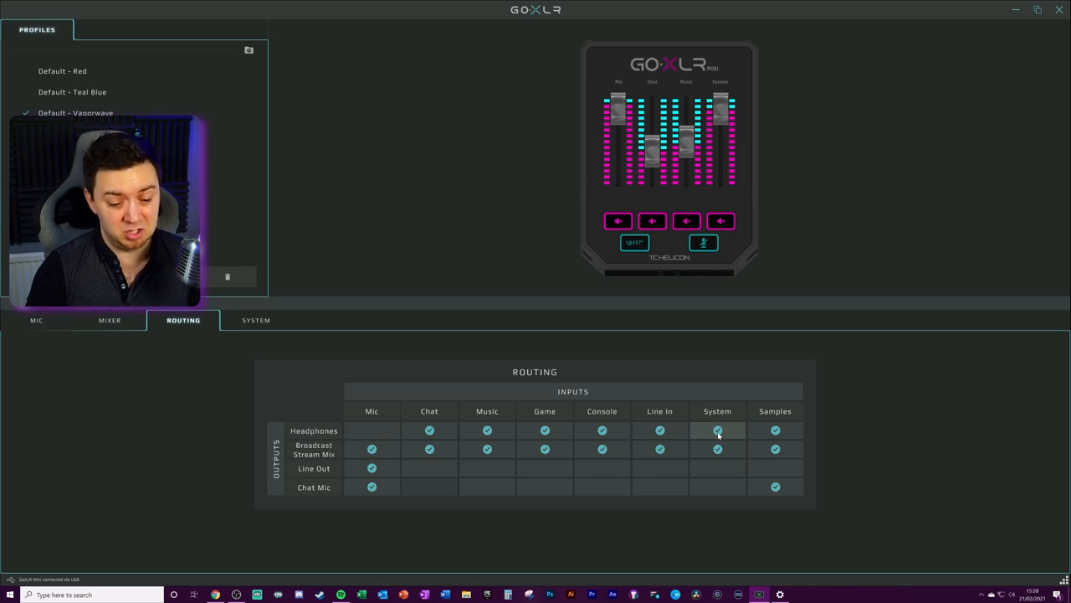
pyautogui.click(717, 430)
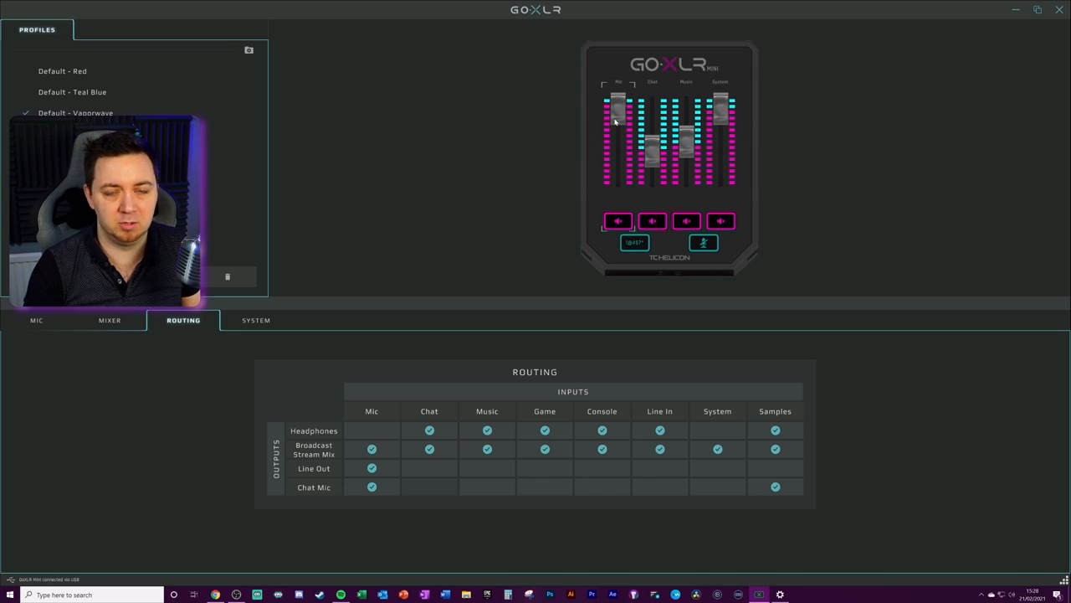
pyautogui.click(717, 429)
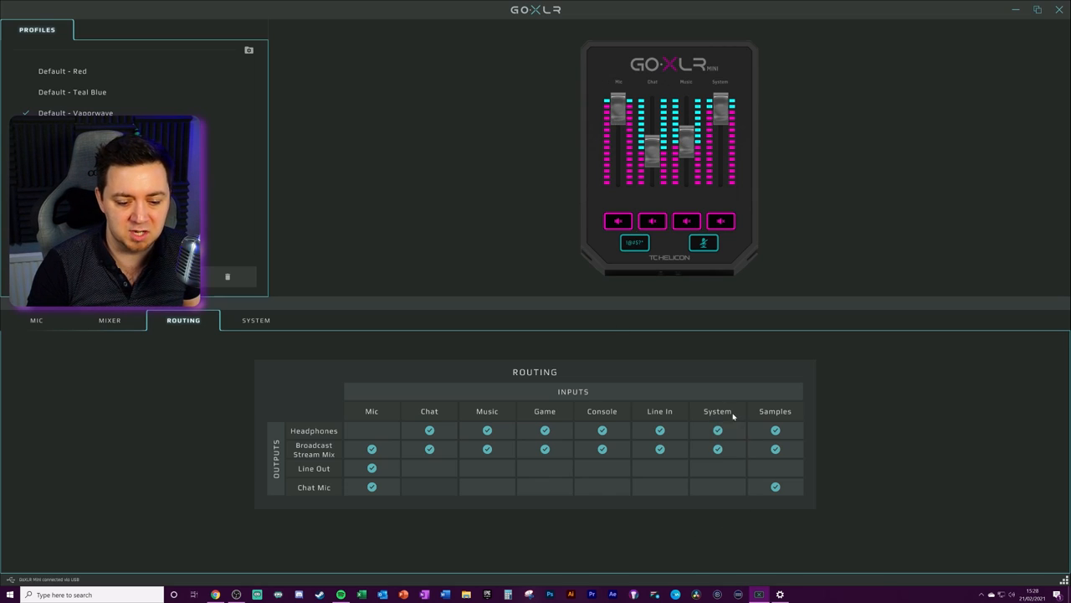
pyautogui.click(659, 448)
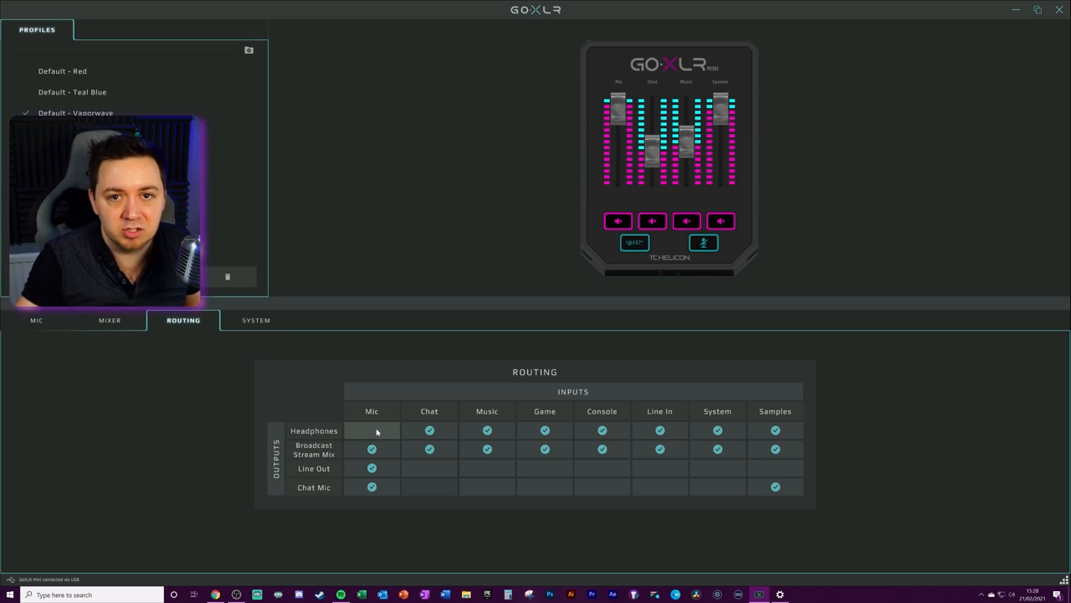
pyautogui.click(372, 430)
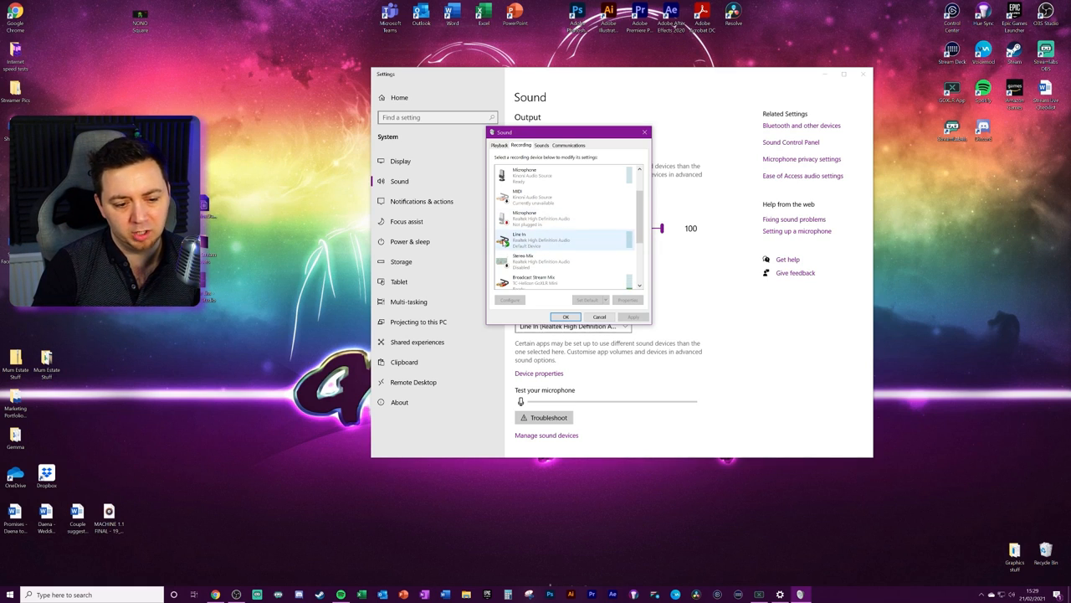
# Step: Open Line In Properties to view its 2-channel, 16-bit, 48000 Hz default format
pyautogui.rightClick(541, 240)
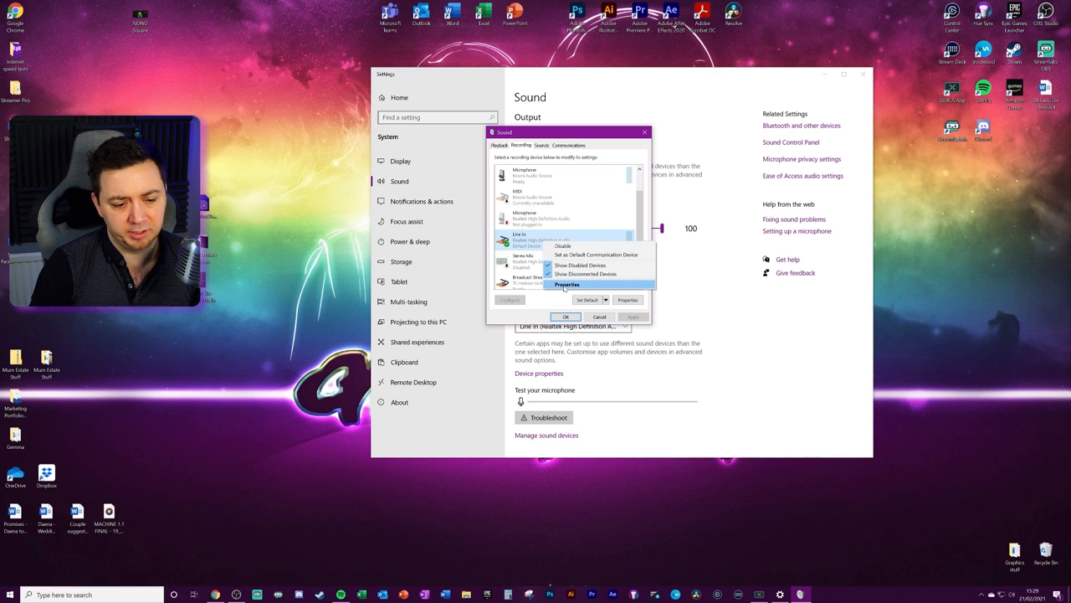
pyautogui.click(567, 285)
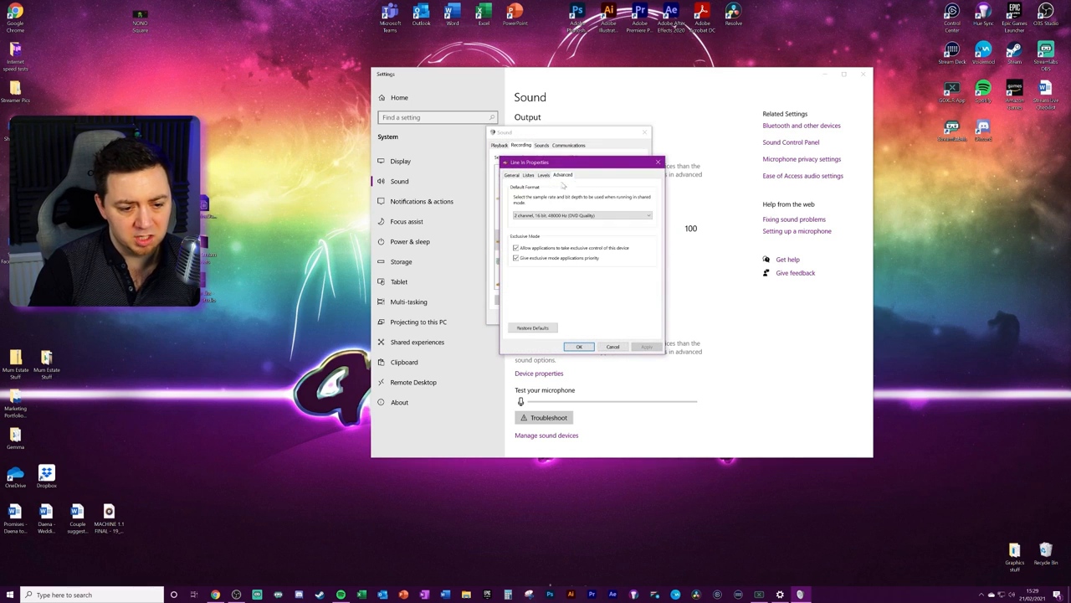
pyautogui.moveTo(587, 210)
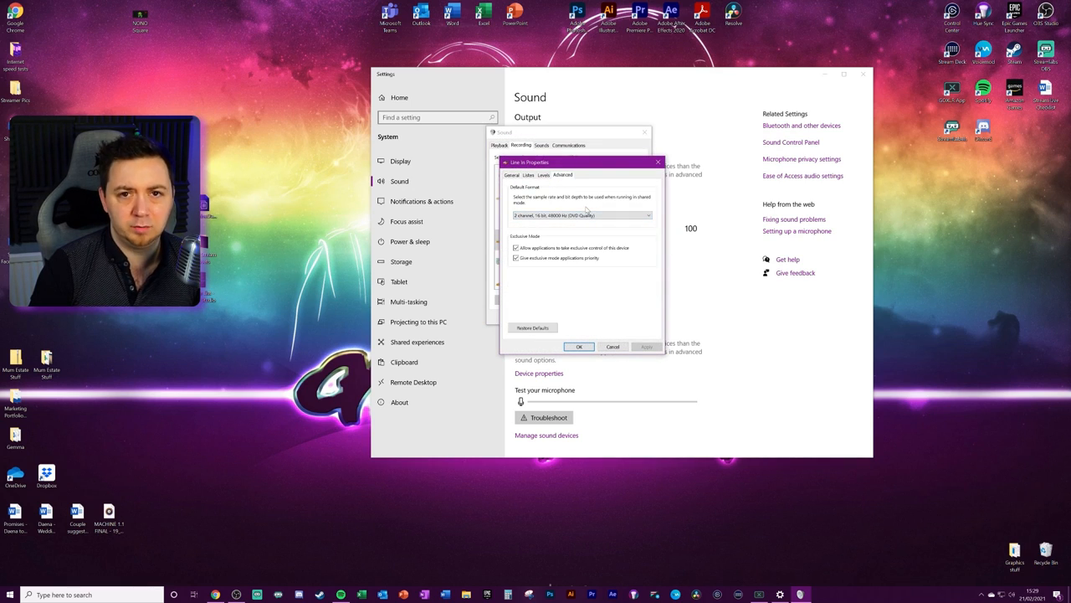